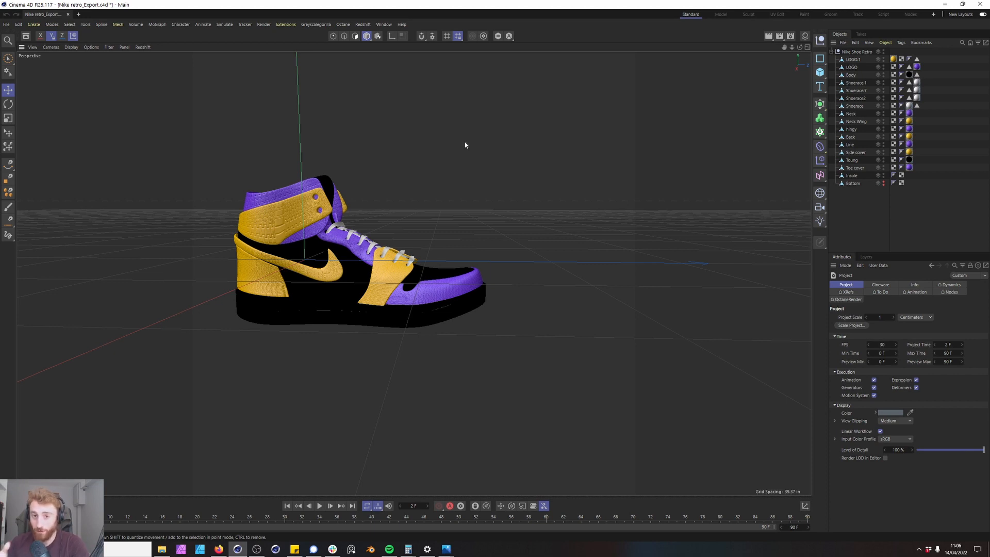
pyautogui.moveTo(968, 74)
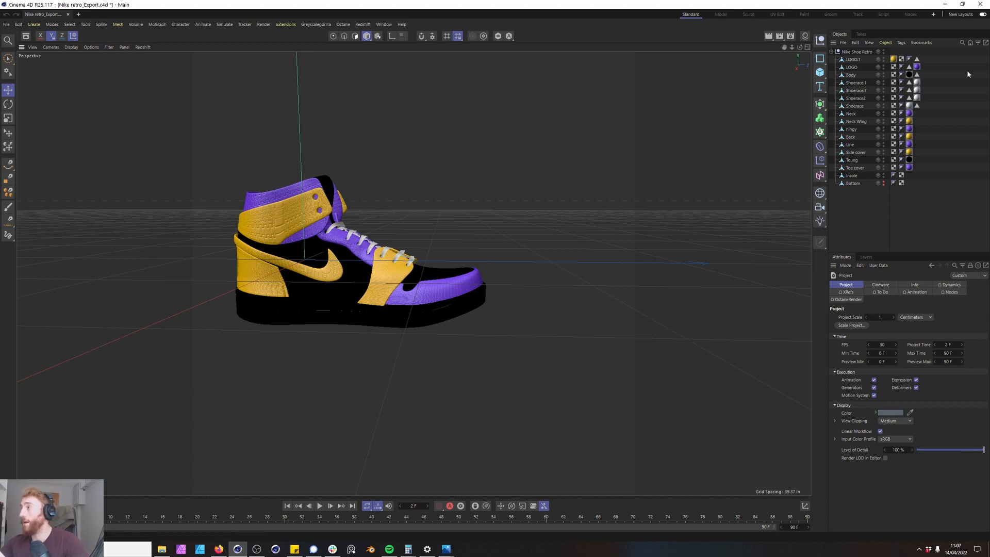
# Select all 17 part objects of the Nike shoe in the Object Manager
pyautogui.click(853, 60)
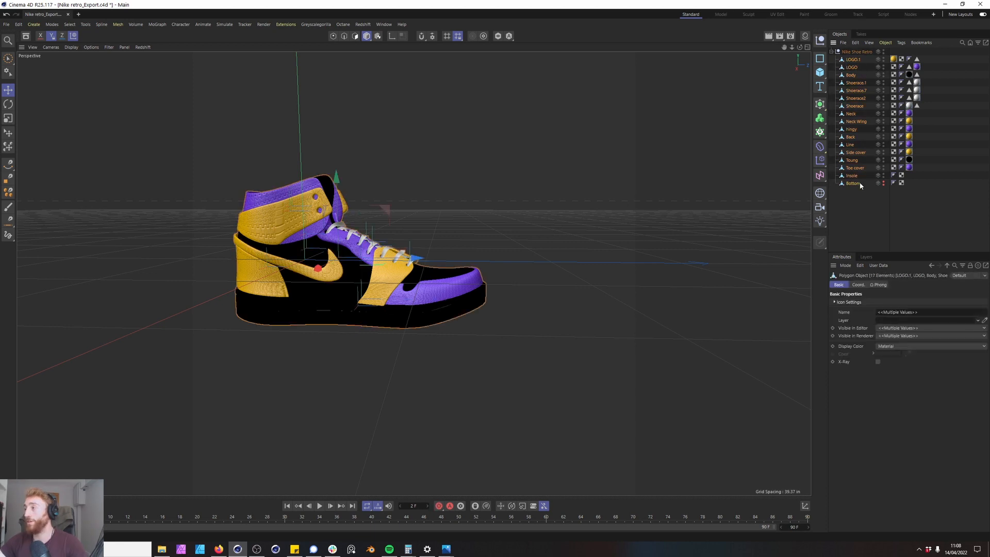
# Merge the parts with Connect Objects + Delete into one LOGO.1 mesh, ready for edge editing
pyautogui.rightClick(860, 184)
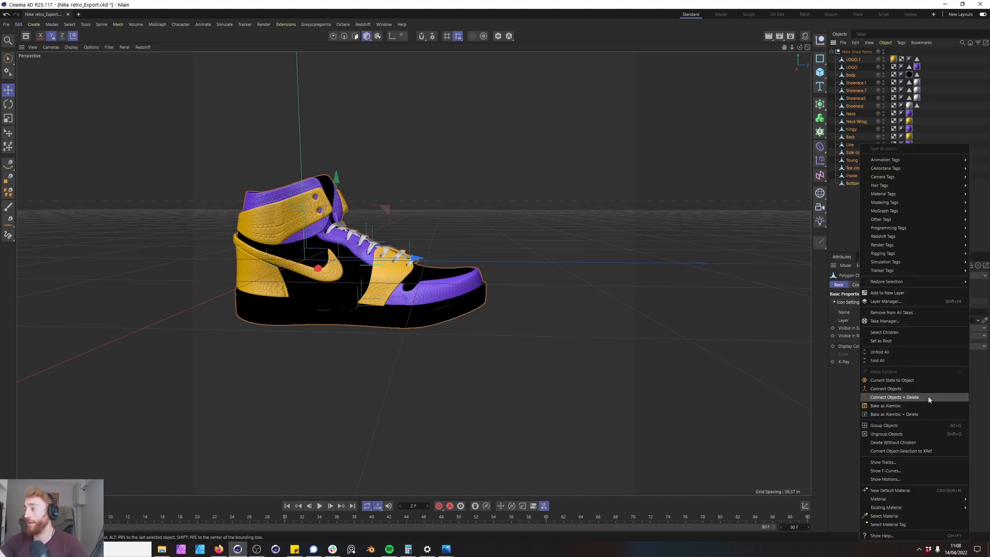
pyautogui.click(892, 396)
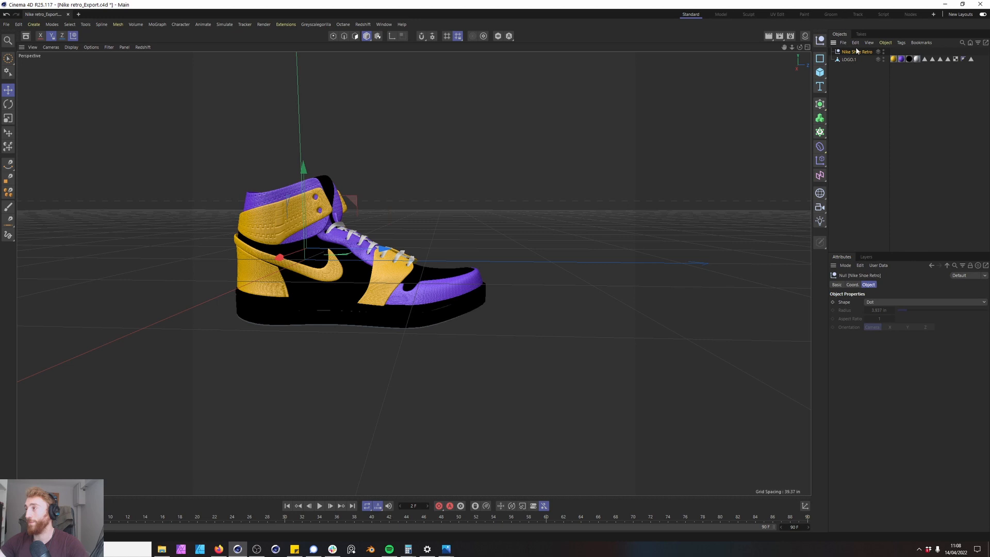
pyautogui.click(849, 59)
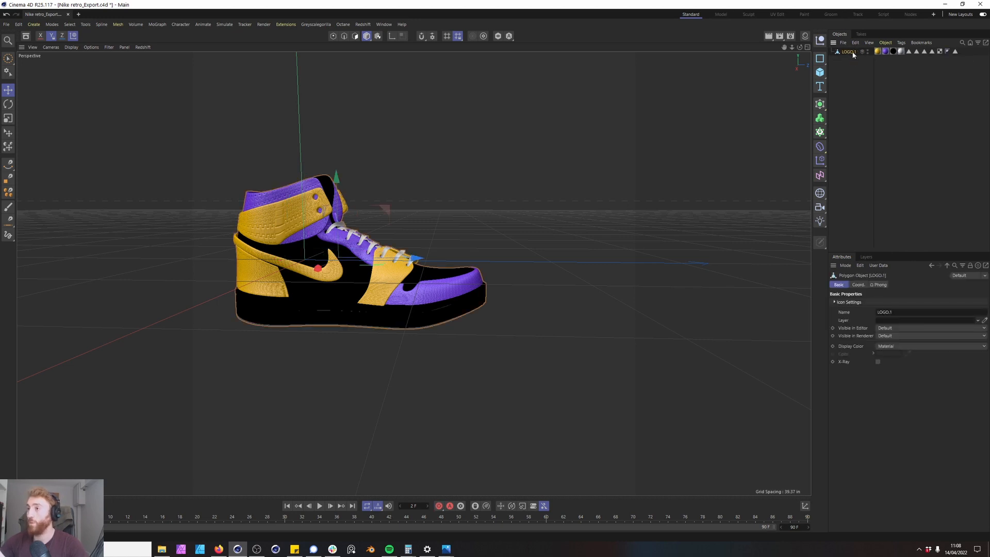
pyautogui.moveTo(343, 36)
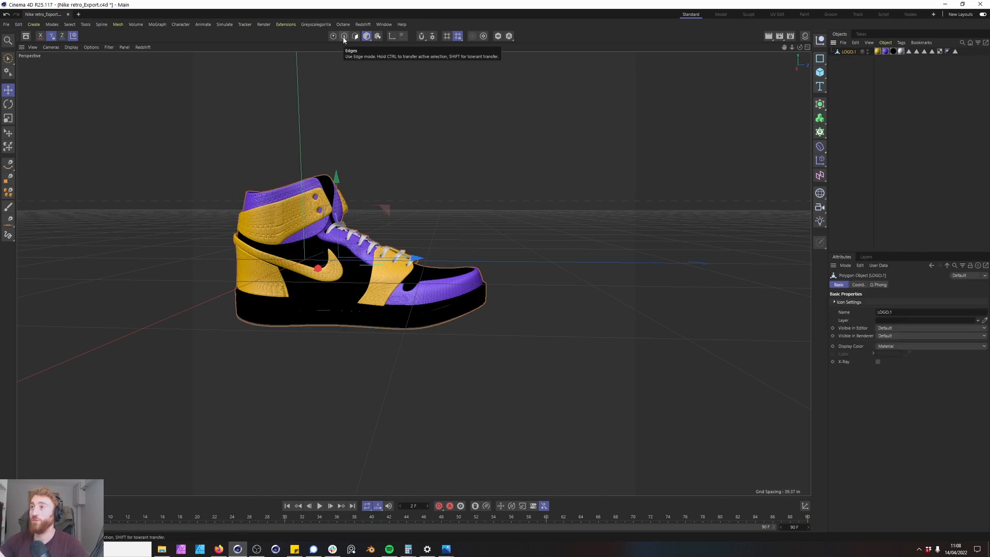
pyautogui.click(344, 37)
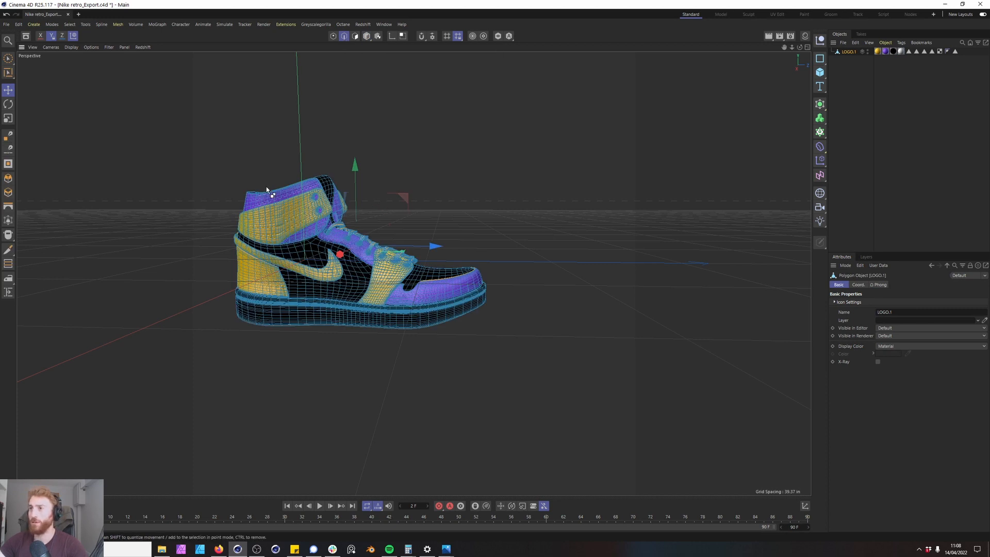
# Convert all selected edges into a new LOGO.1.Spline object via Edge to Spline
pyautogui.rightClick(301, 236)
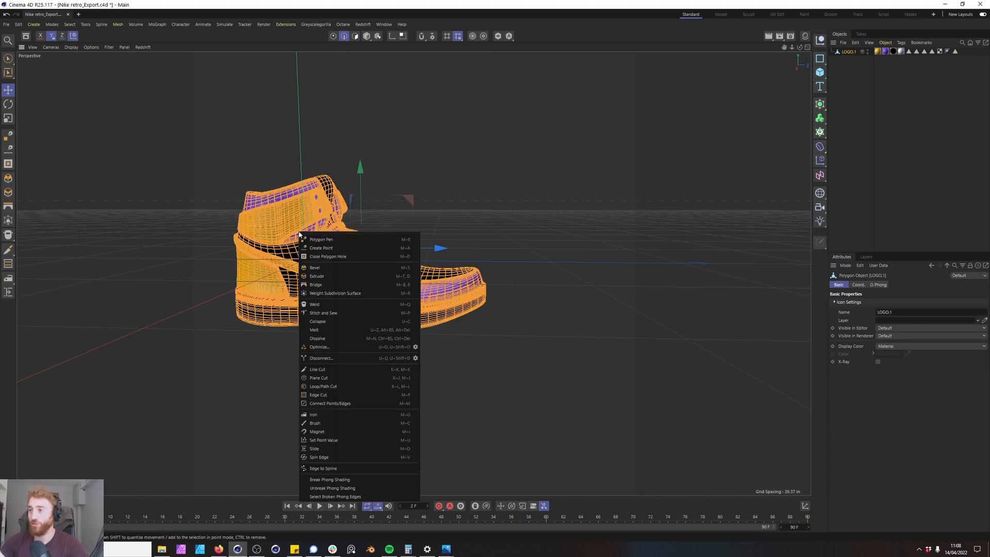
pyautogui.moveTo(356, 468)
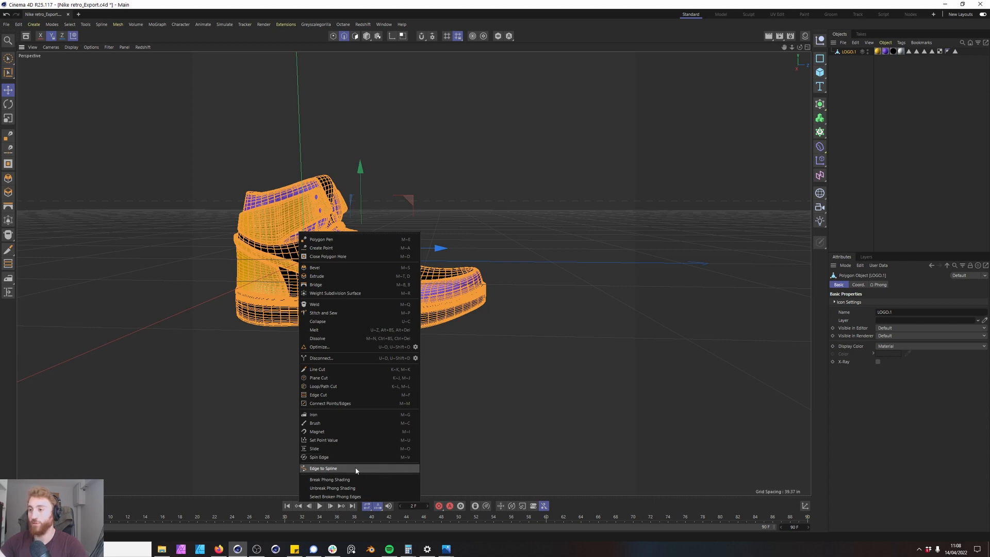
pyautogui.click(323, 468)
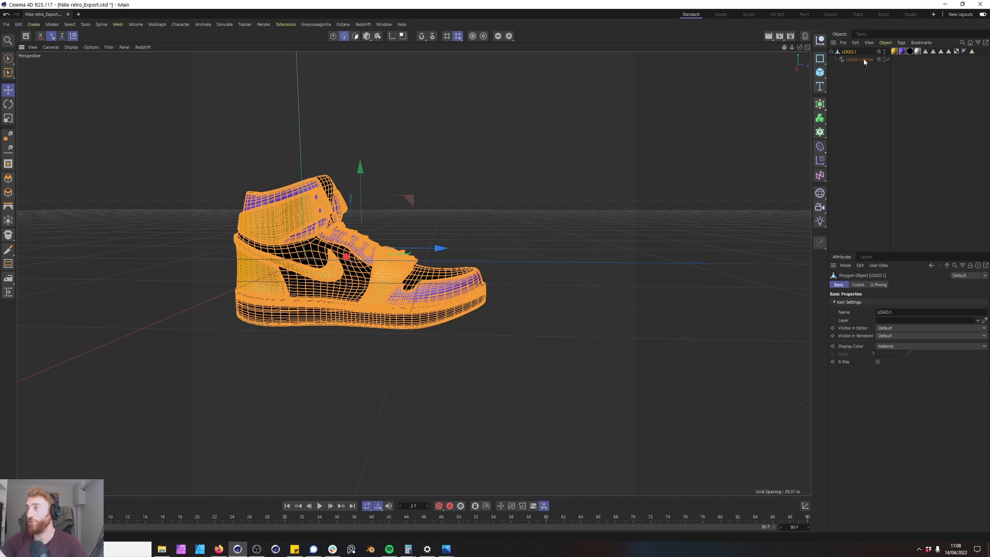
pyautogui.click(857, 59)
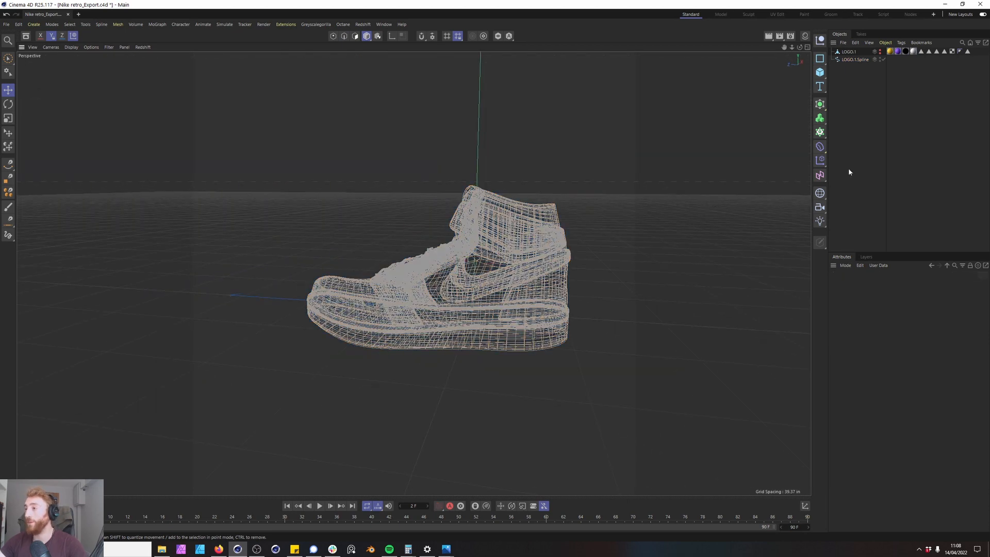
pyautogui.moveTo(857, 132)
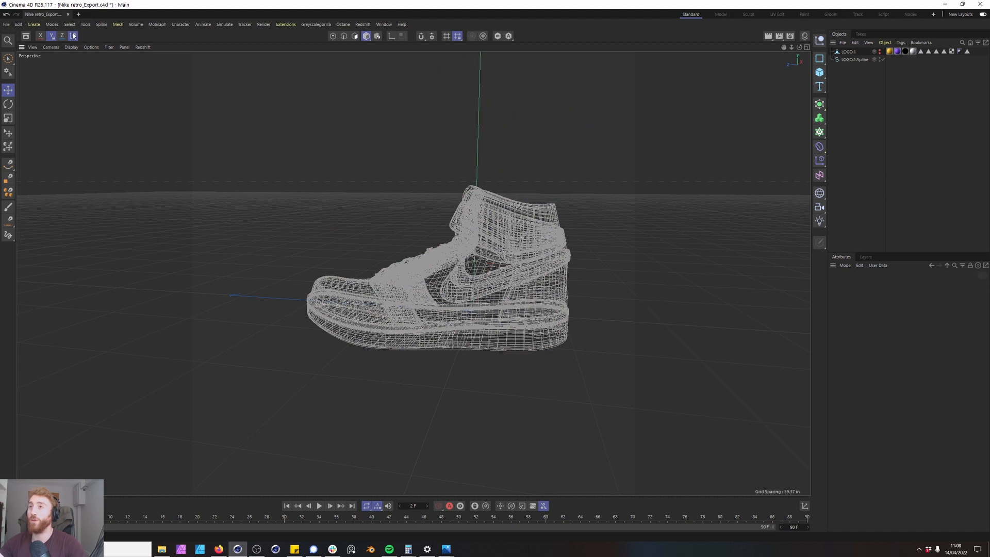
# Add a MoSpline object from the MoGraph menu alongside the edge spline
pyautogui.click(157, 24)
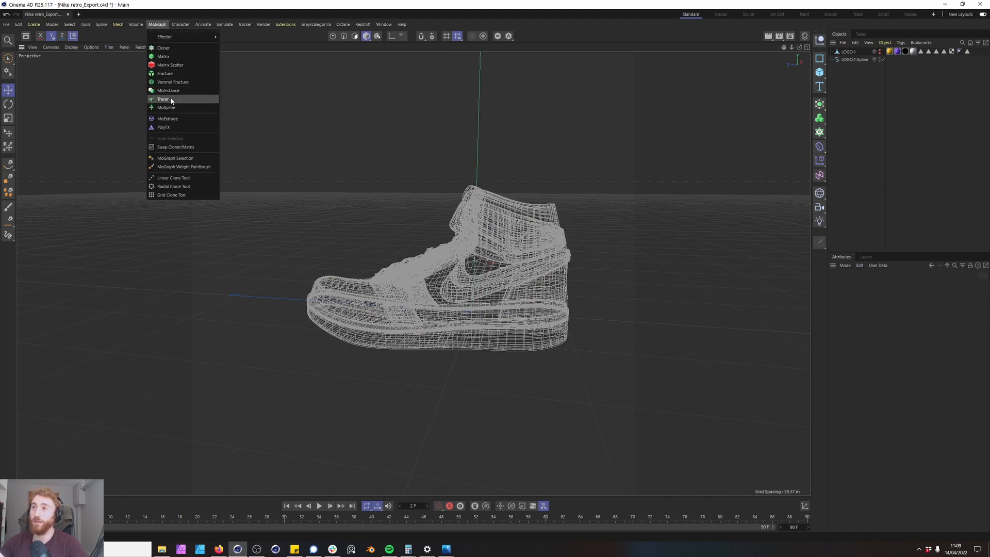
pyautogui.click(166, 107)
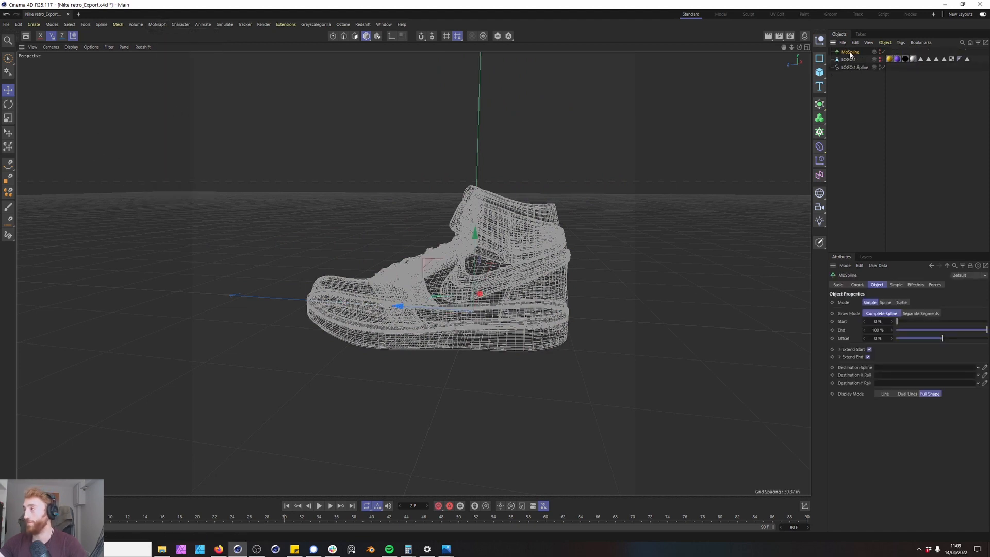
pyautogui.click(854, 67)
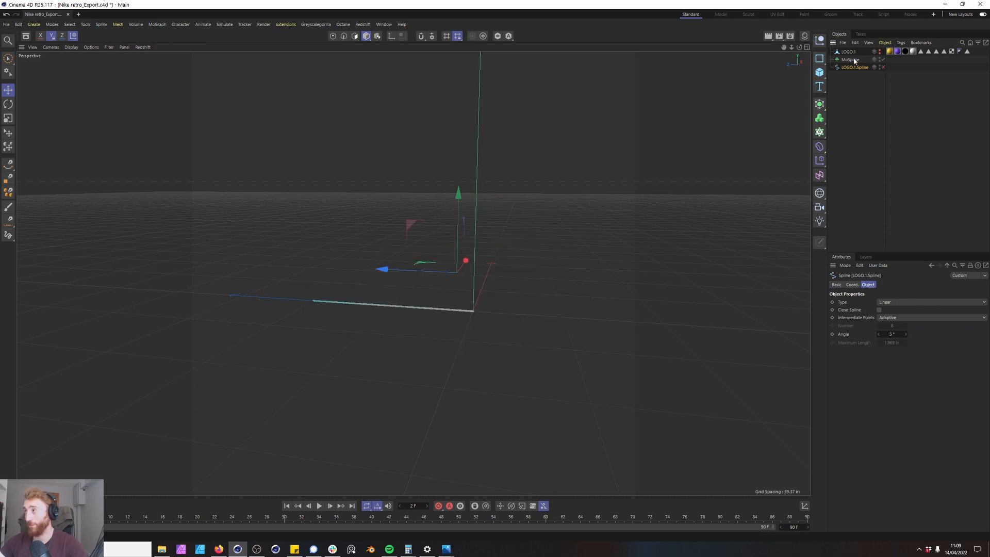
pyautogui.click(851, 60)
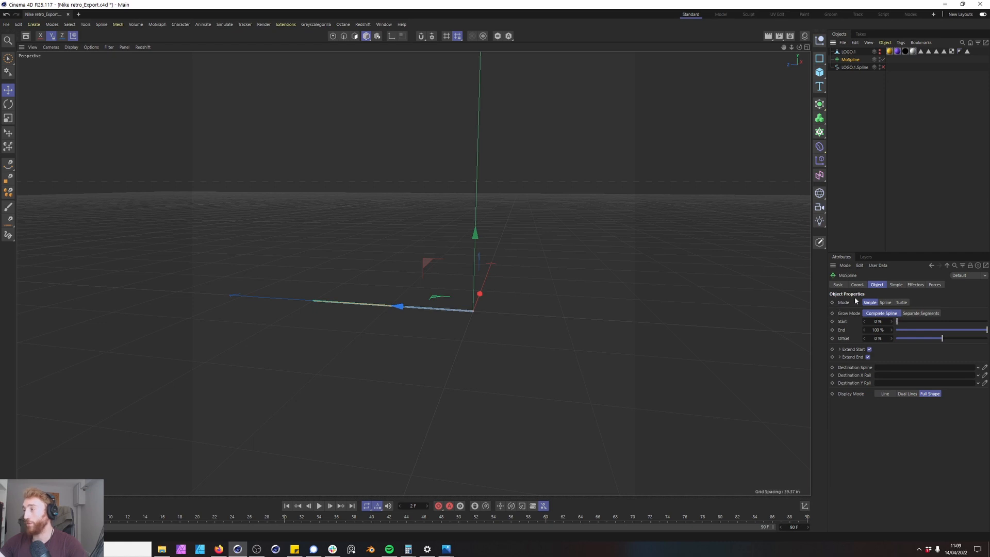
# Set the MoSpline to Spline mode with LOGO.1.Spline as its Source Spline
pyautogui.click(886, 303)
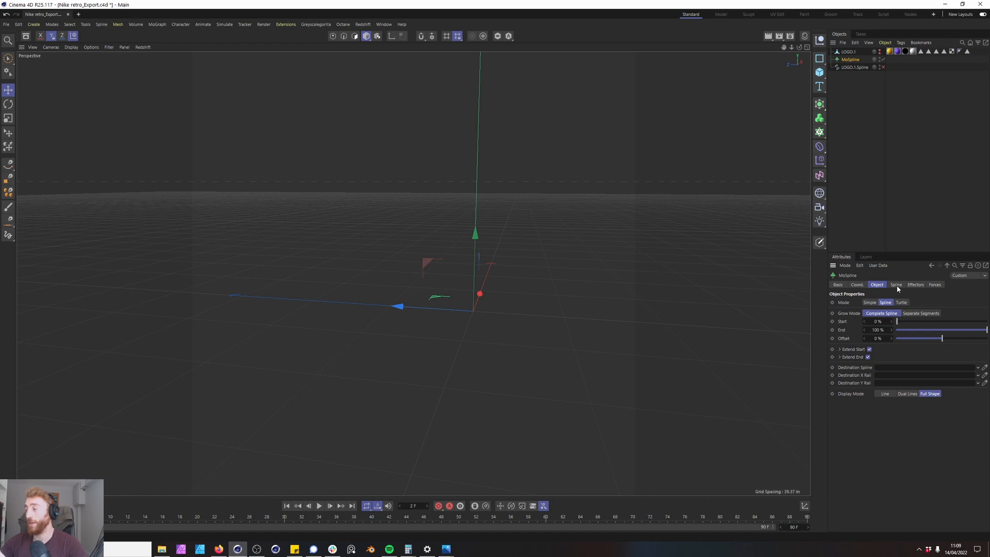
pyautogui.click(897, 285)
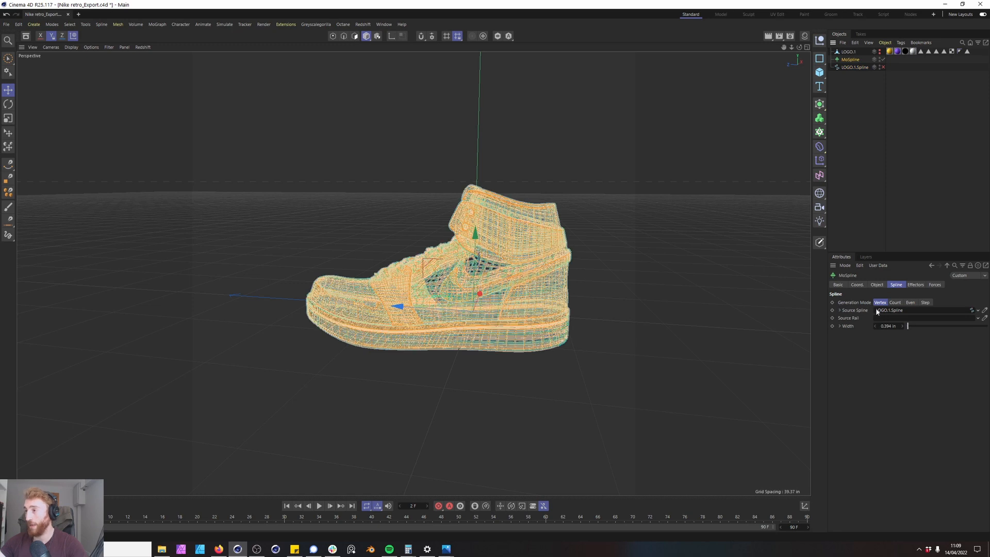
pyautogui.click(877, 285)
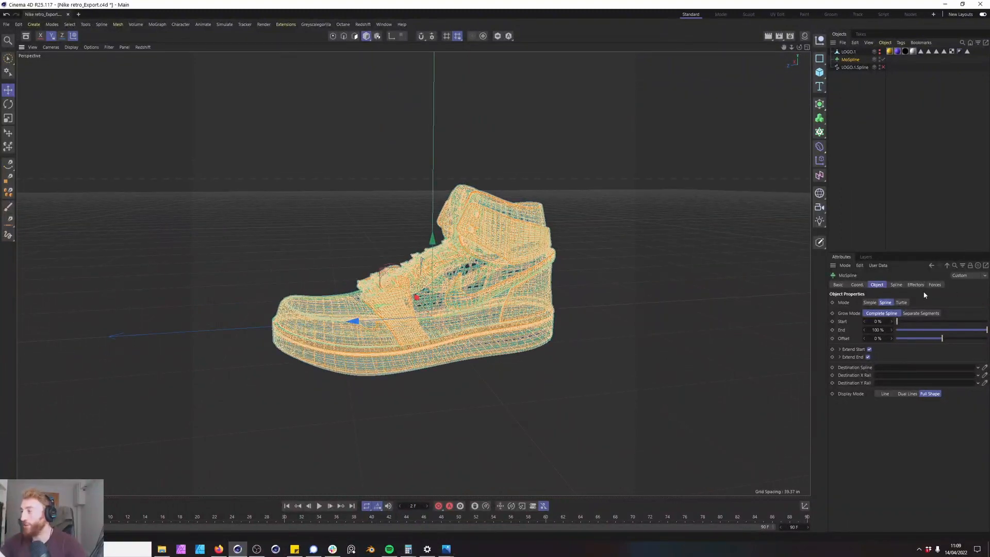
# Review the MoSpline's Forces settings, leaving no force fields added
pyautogui.click(935, 285)
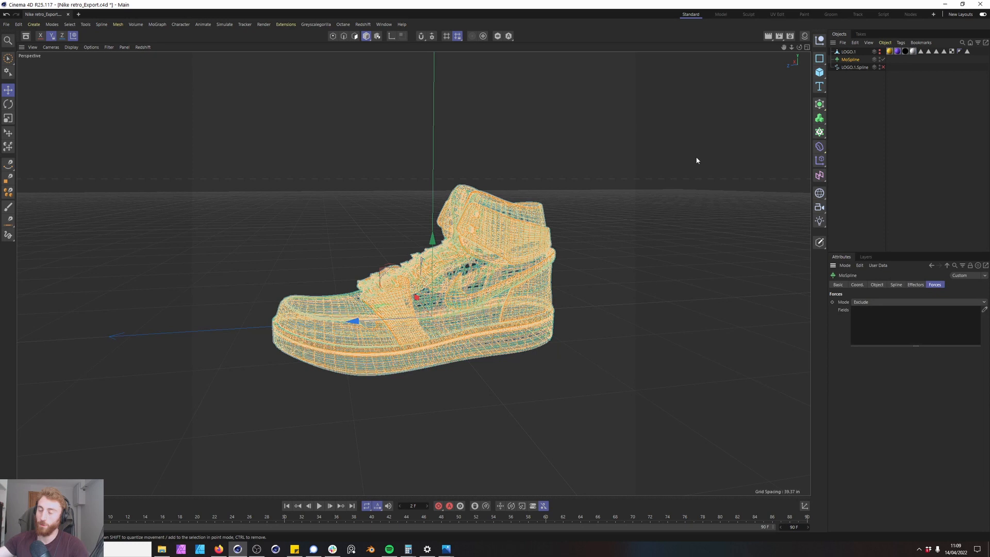
pyautogui.moveTo(108, 54)
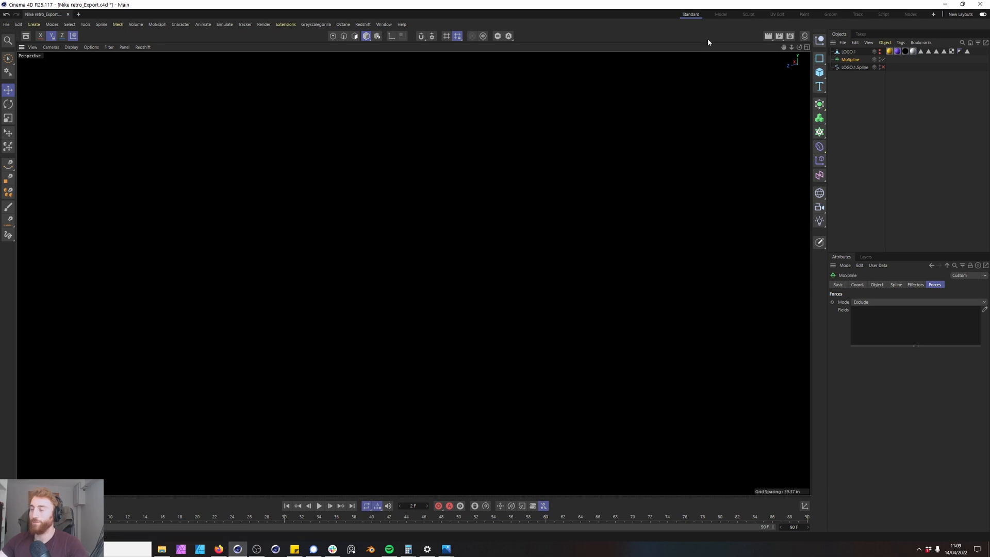
# Add a Redshift Object tag to the MoSpline rendering curves as Hair Strands with 0.2 thickness
pyautogui.rightClick(851, 59)
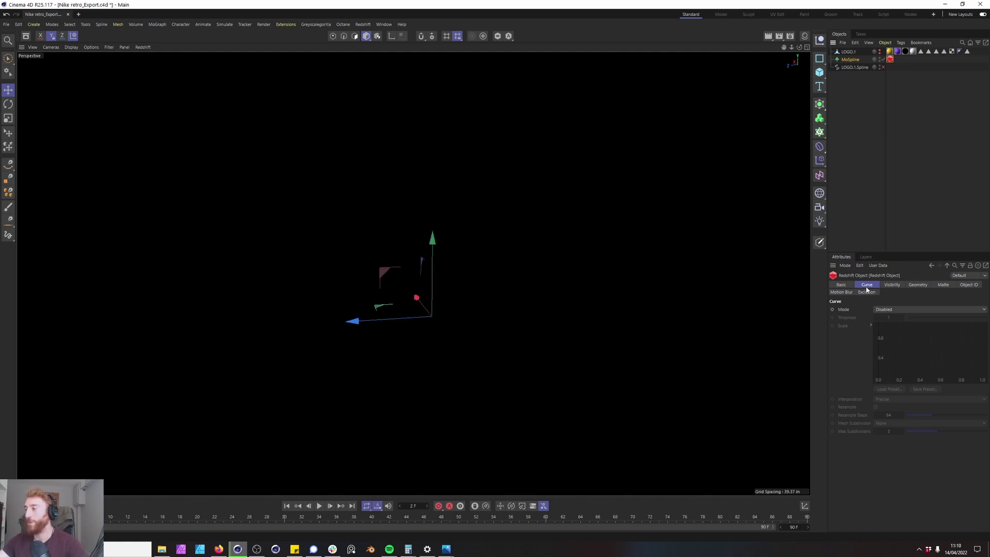
pyautogui.click(928, 309)
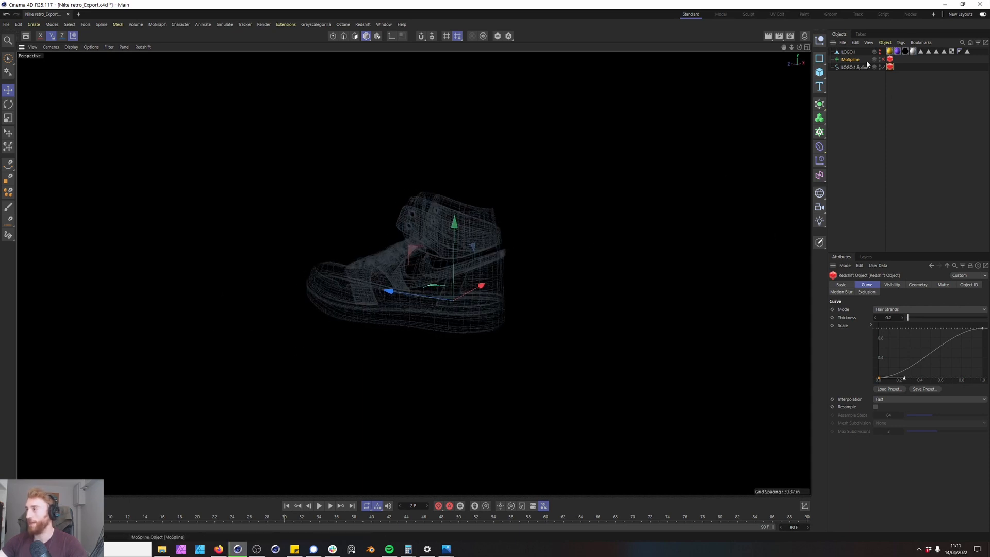
pyautogui.click(855, 67)
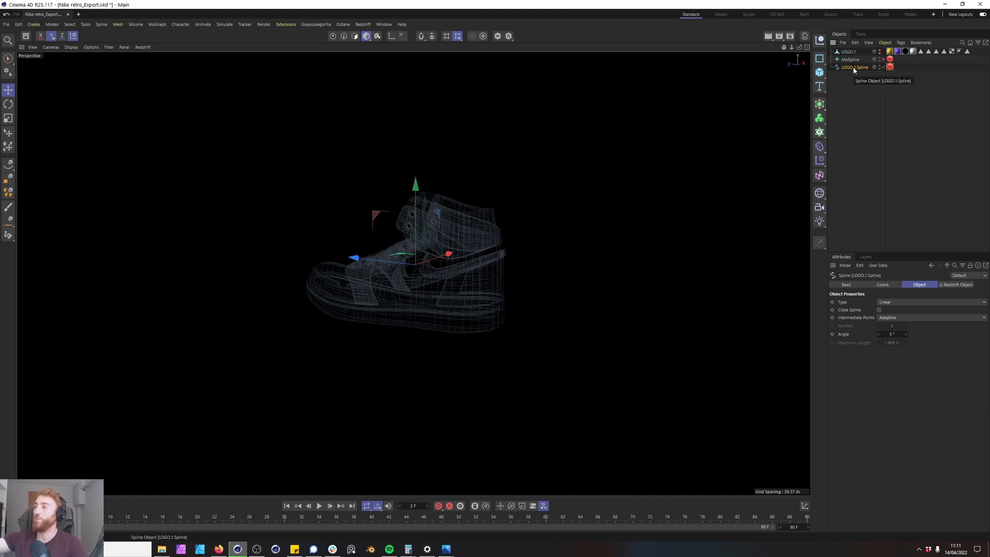
pyautogui.rightClick(854, 67)
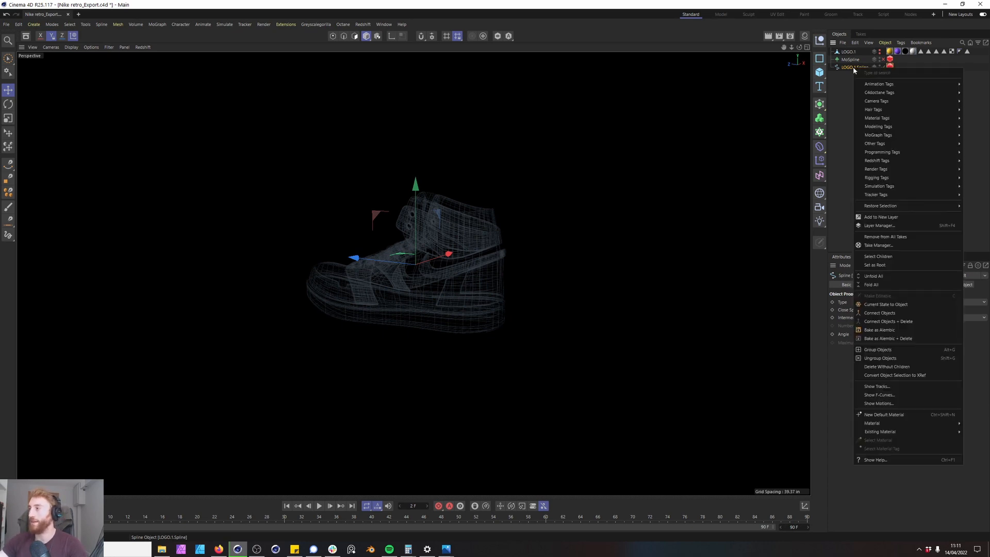
pyautogui.moveTo(982, 131)
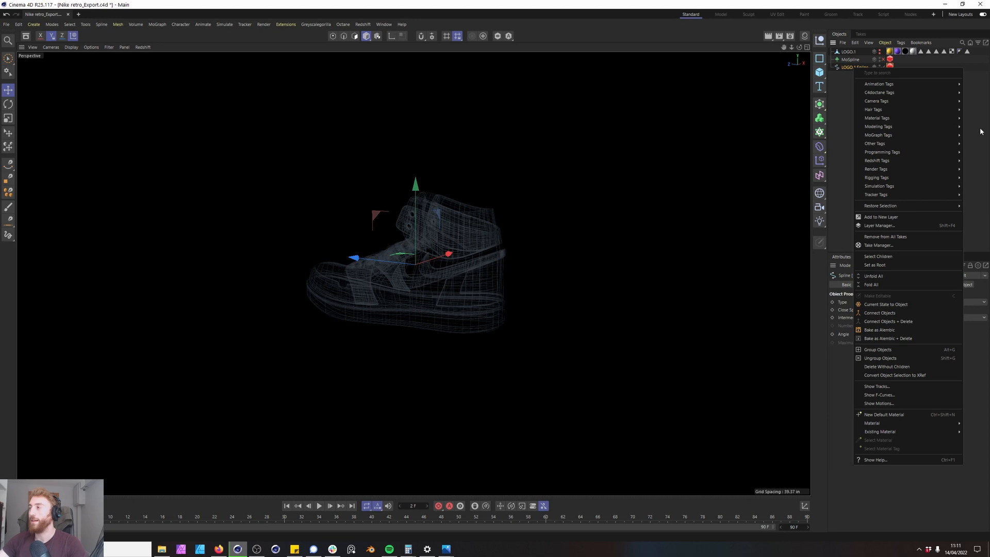
pyautogui.click(666, 167)
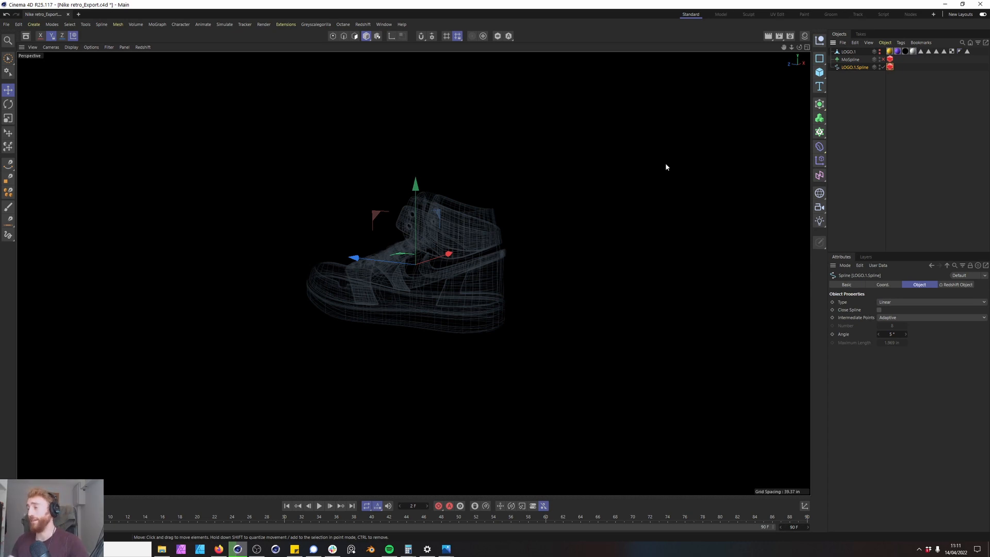
pyautogui.moveTo(344, 423)
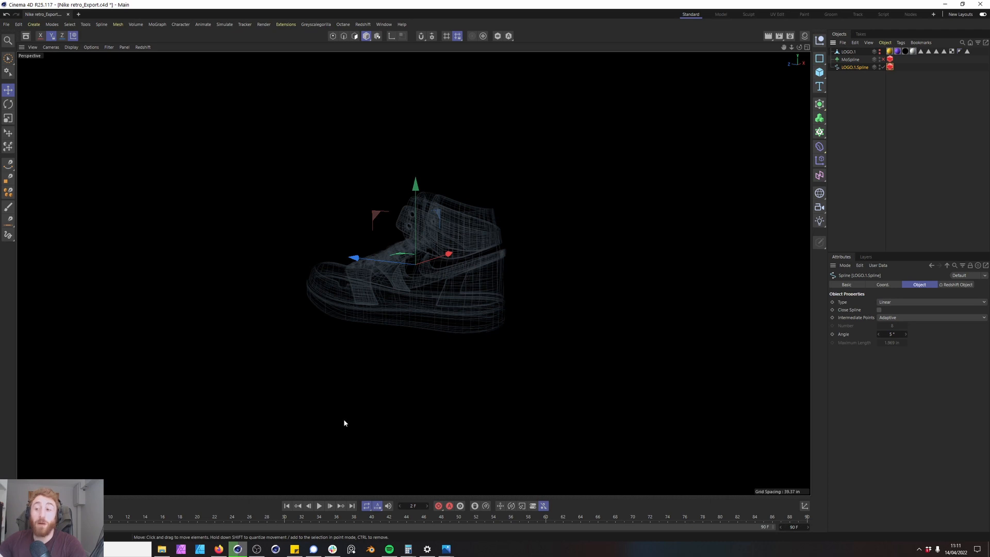